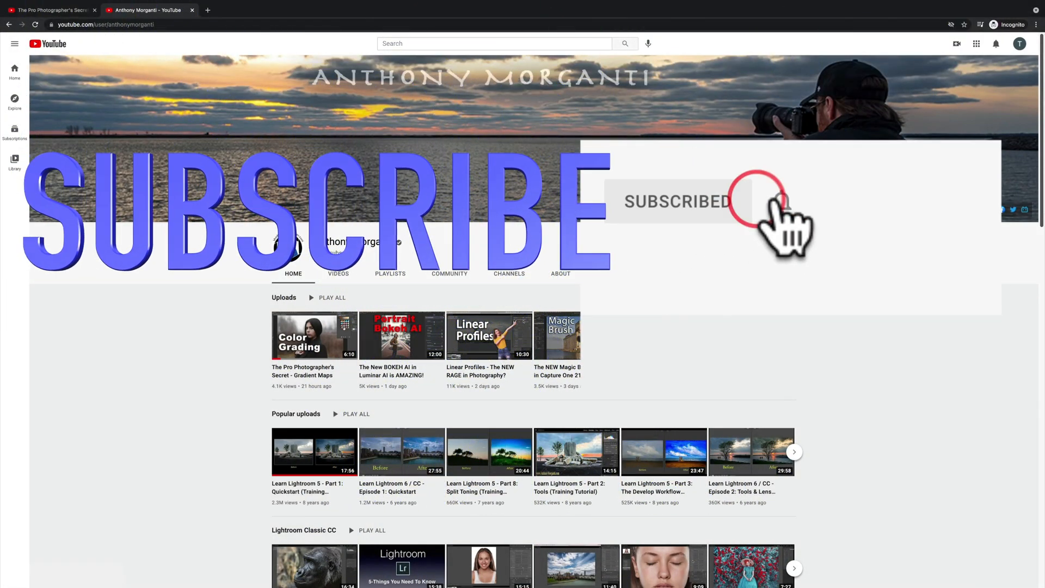
- Subscribe to the photography channel and like its Gradient Maps video
left_click(780, 202)
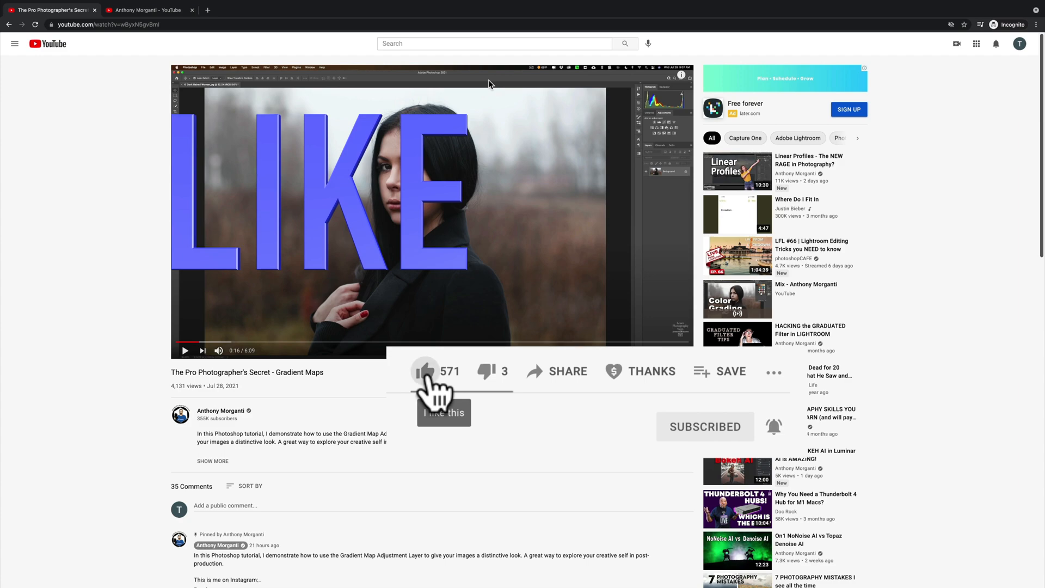
left_click(425, 371)
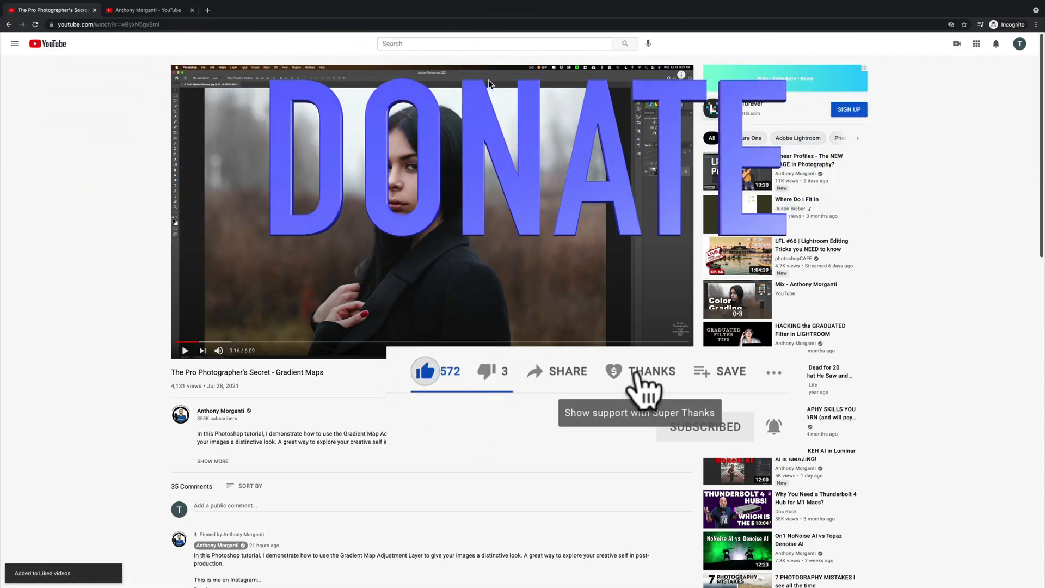
left_click(652, 370)
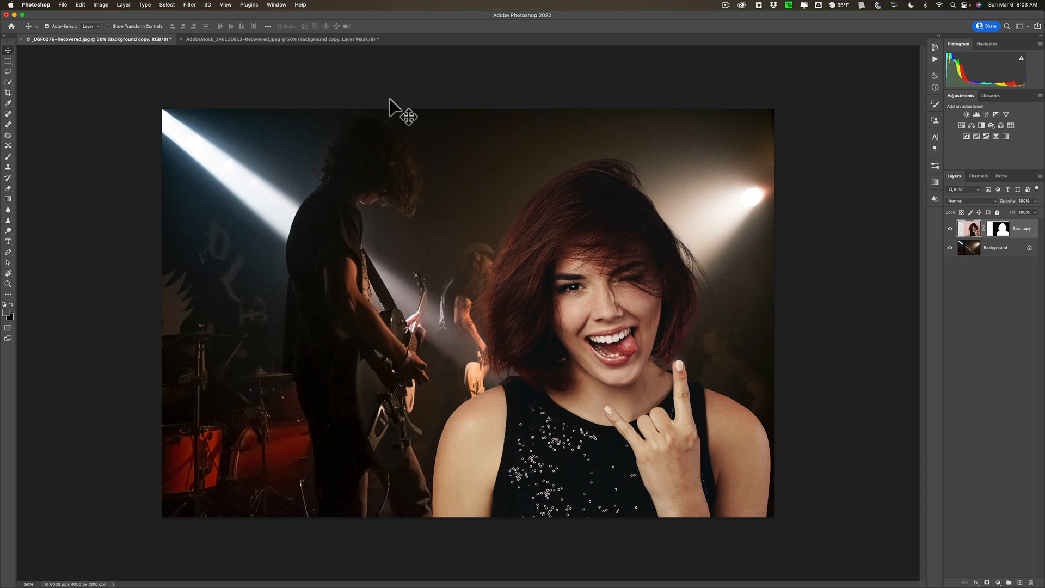
- Choose Filter > Neural Filters on the concert composite
left_click(142, 7)
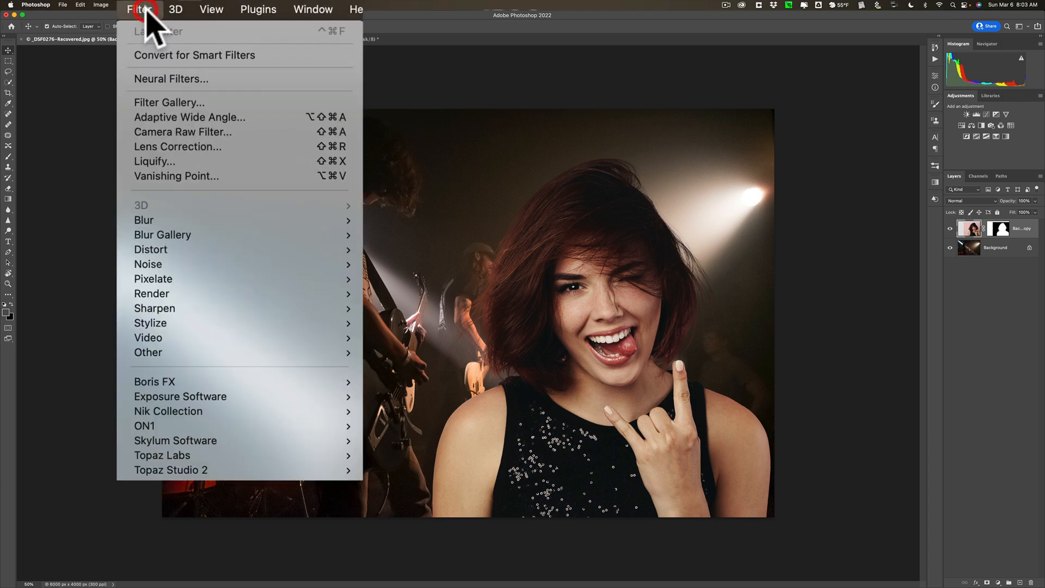
left_click(170, 78)
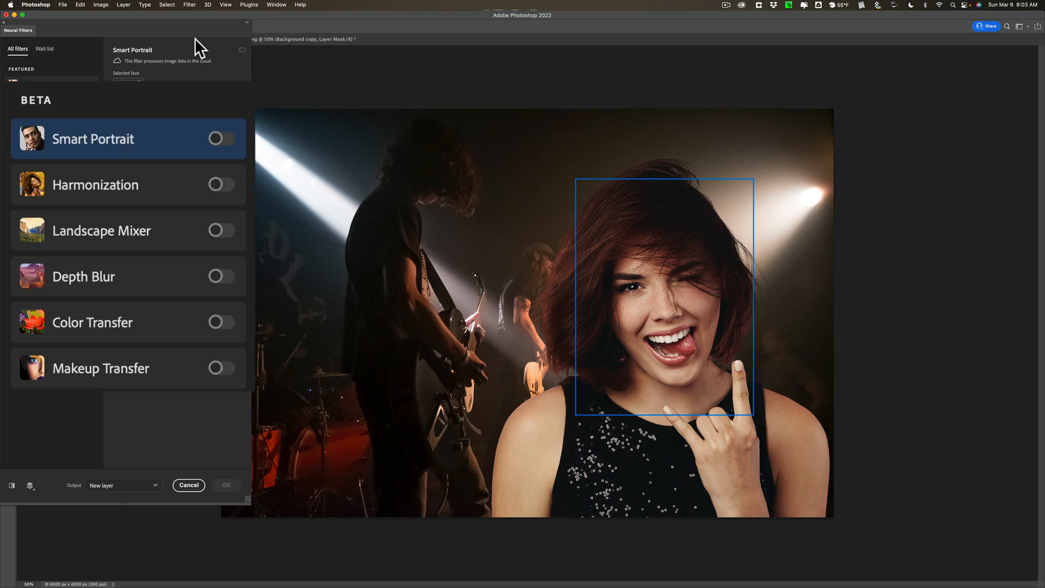
mouse_move(193, 71)
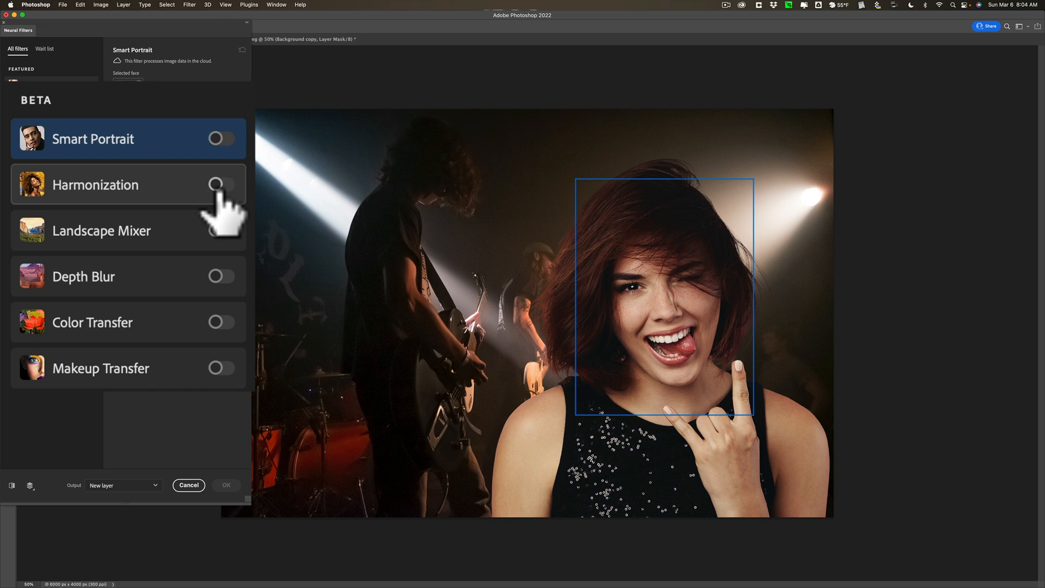
- Apply Harmonization against Background at strength 94 with lower brightness, output as new layer
left_click(221, 185)
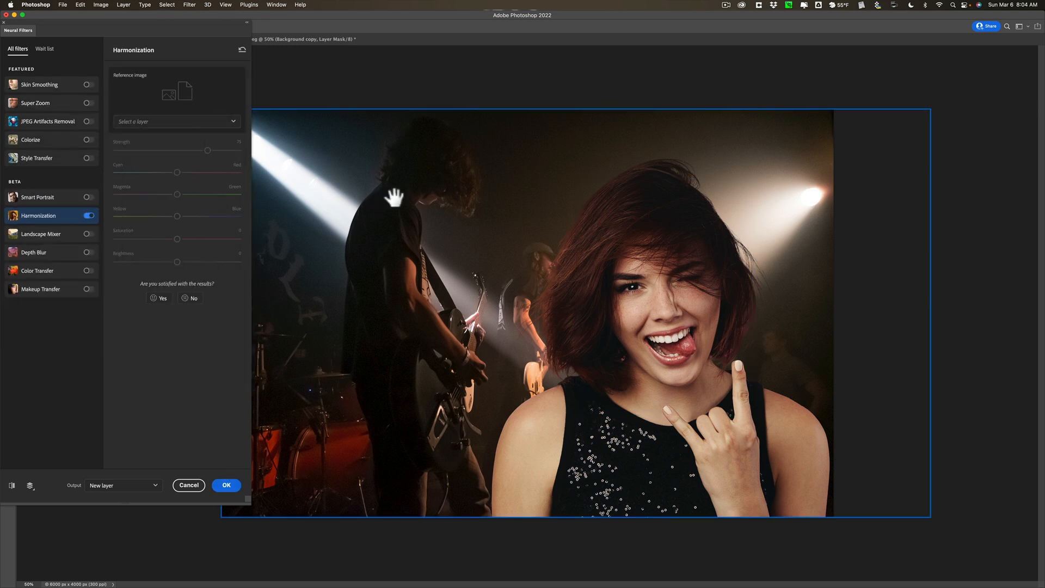
mouse_move(393, 196)
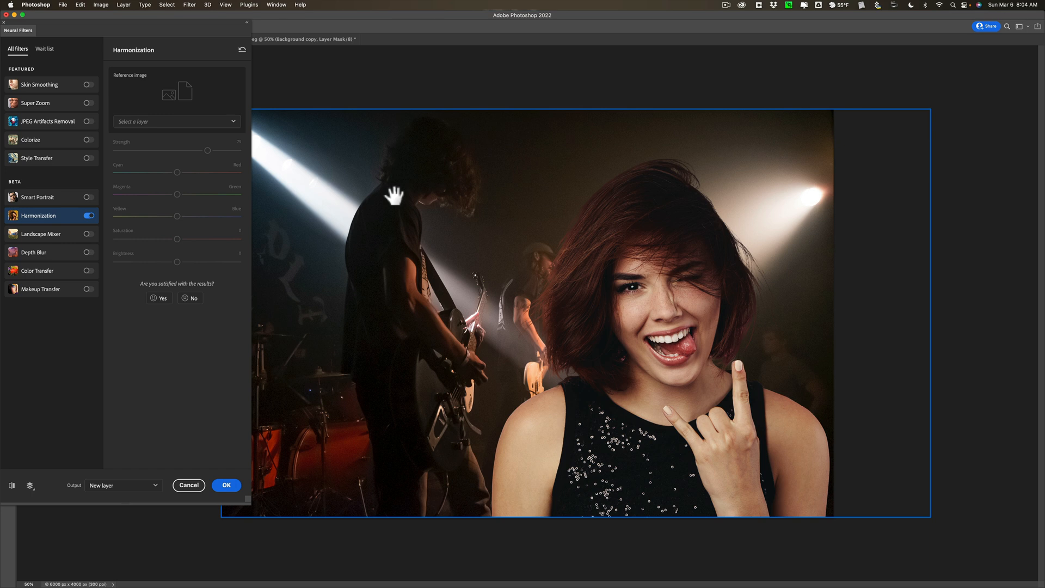
mouse_move(505, 183)
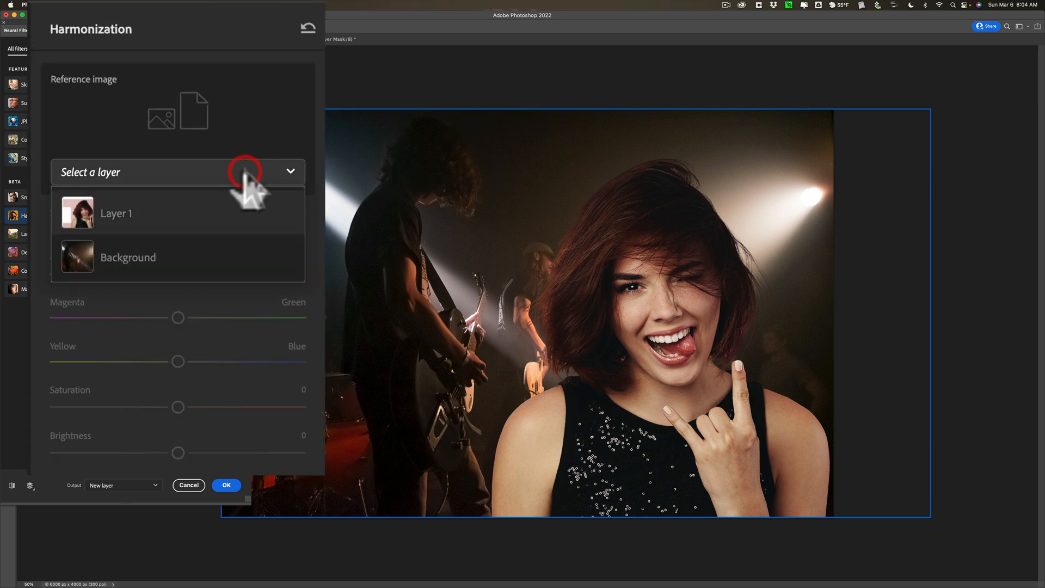
left_click(127, 257)
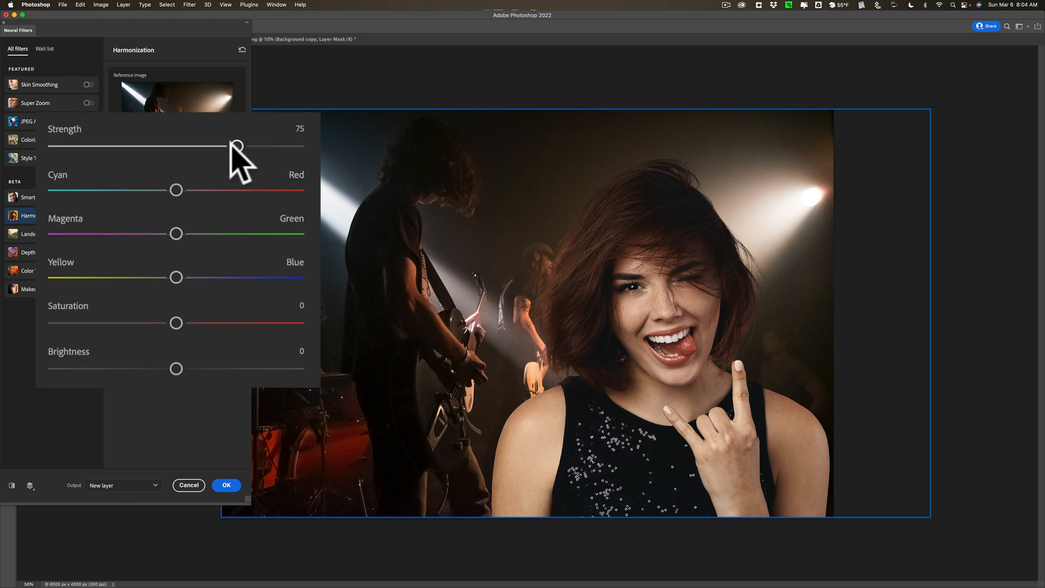
left_click_drag(237, 146, 278, 146)
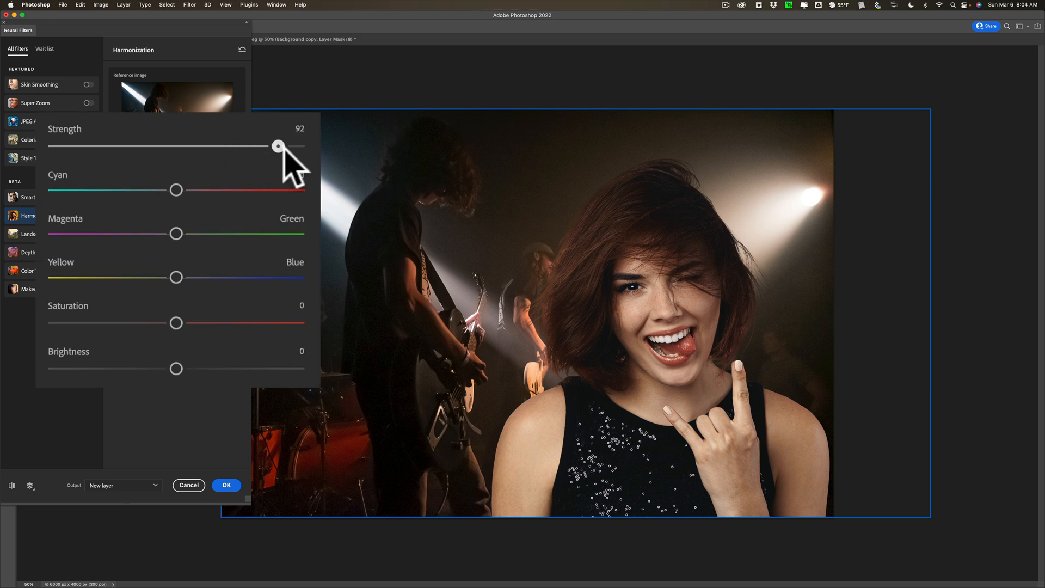
left_click_drag(278, 146, 283, 146)
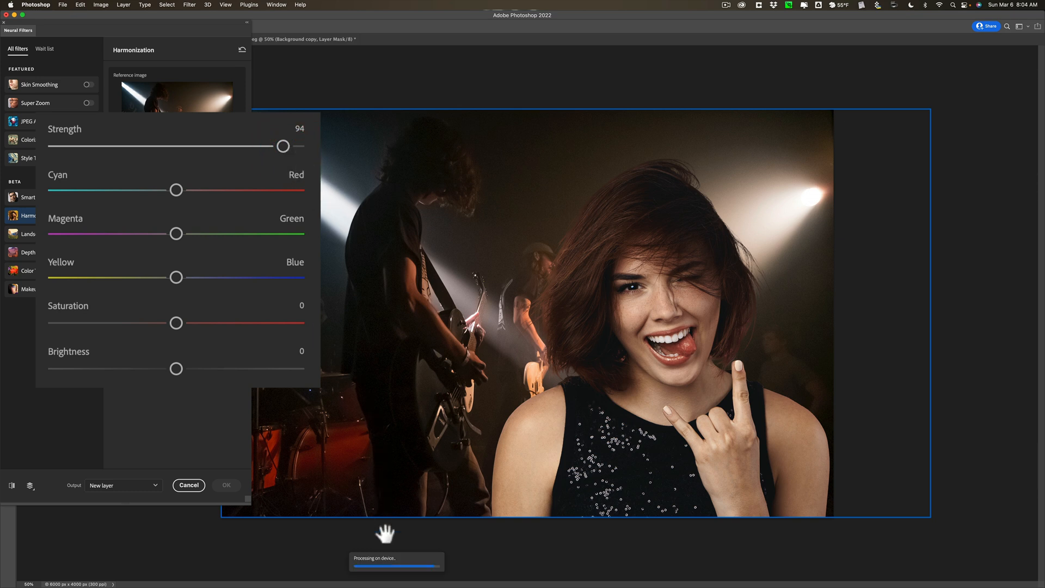
mouse_move(383, 526)
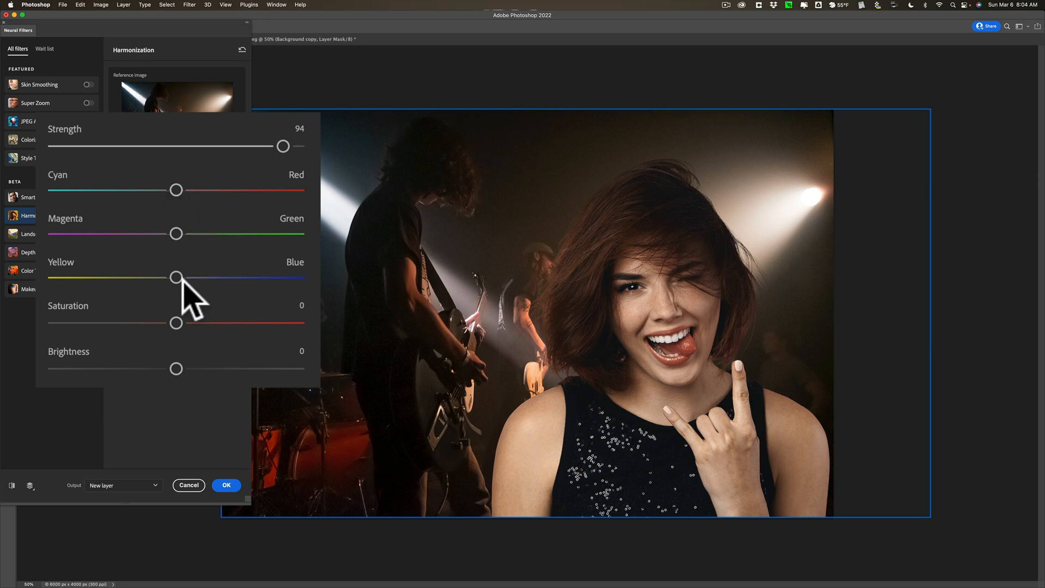
mouse_move(186, 400)
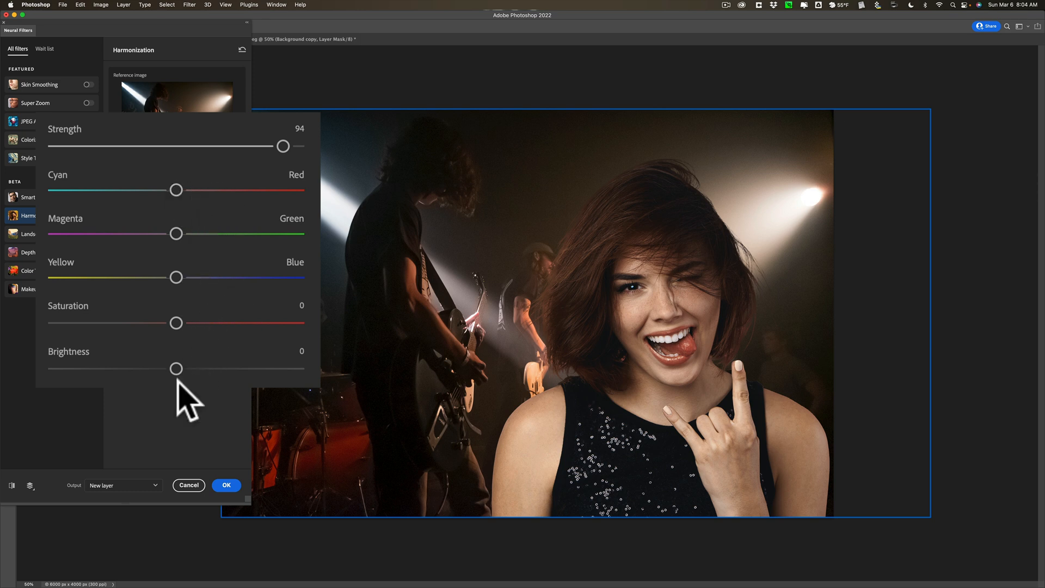
left_click_drag(176, 368, 147, 368)
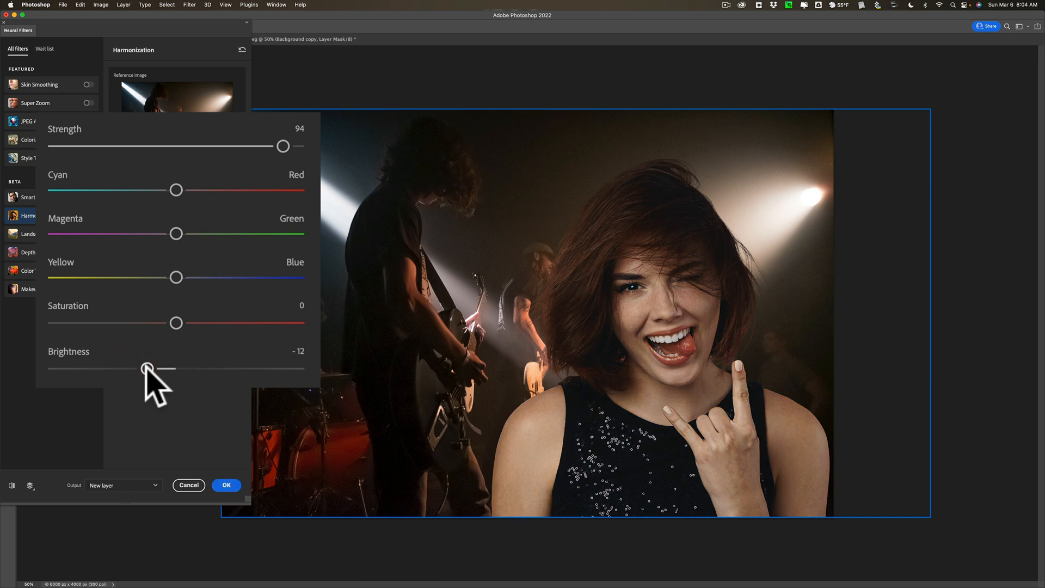
left_click_drag(146, 368, 150, 368)
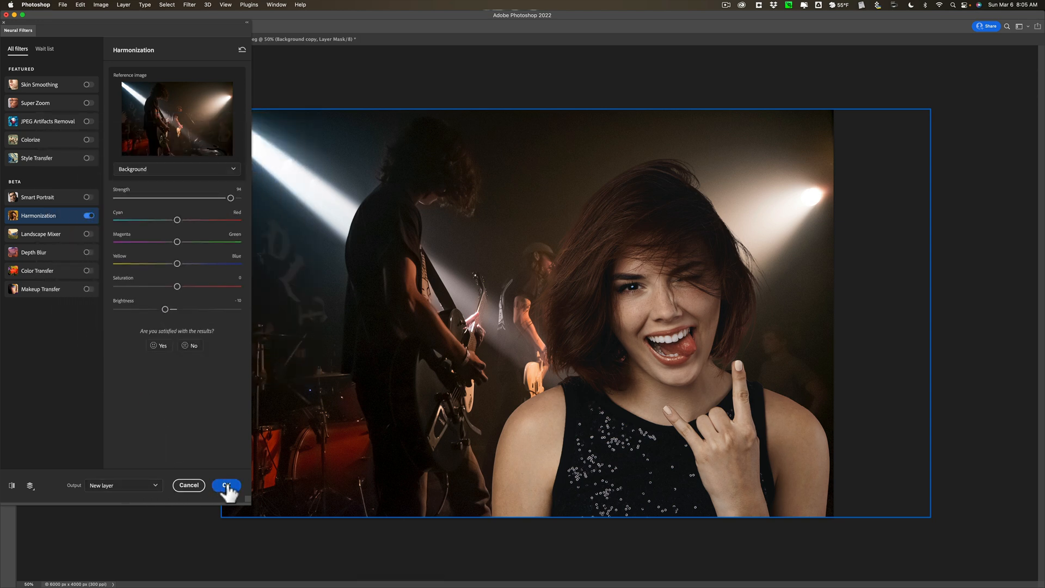
left_click(227, 485)
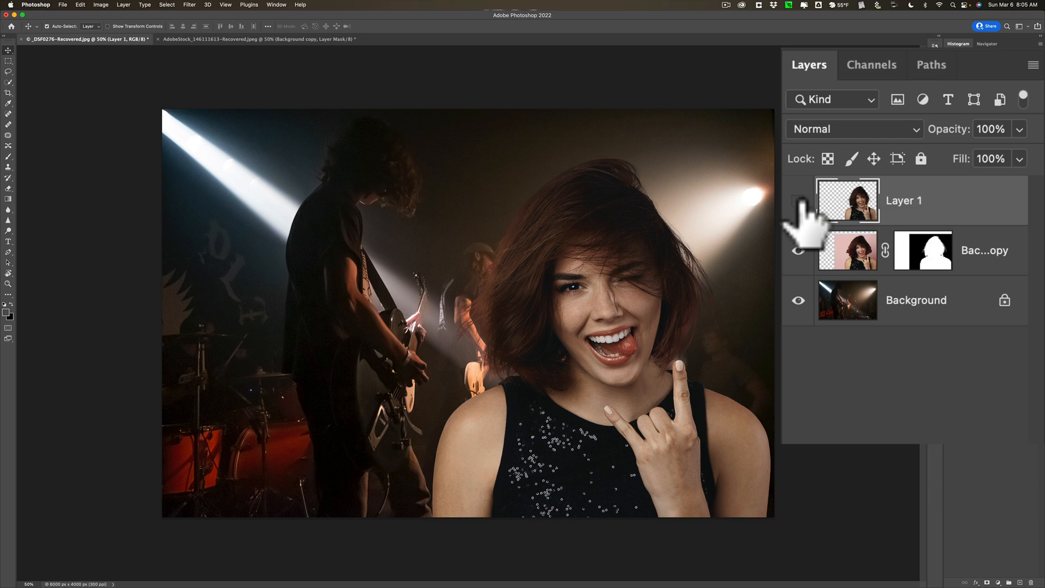
- Compare the harmonized layer on and off, then rename it Harmonization
left_click(798, 200)
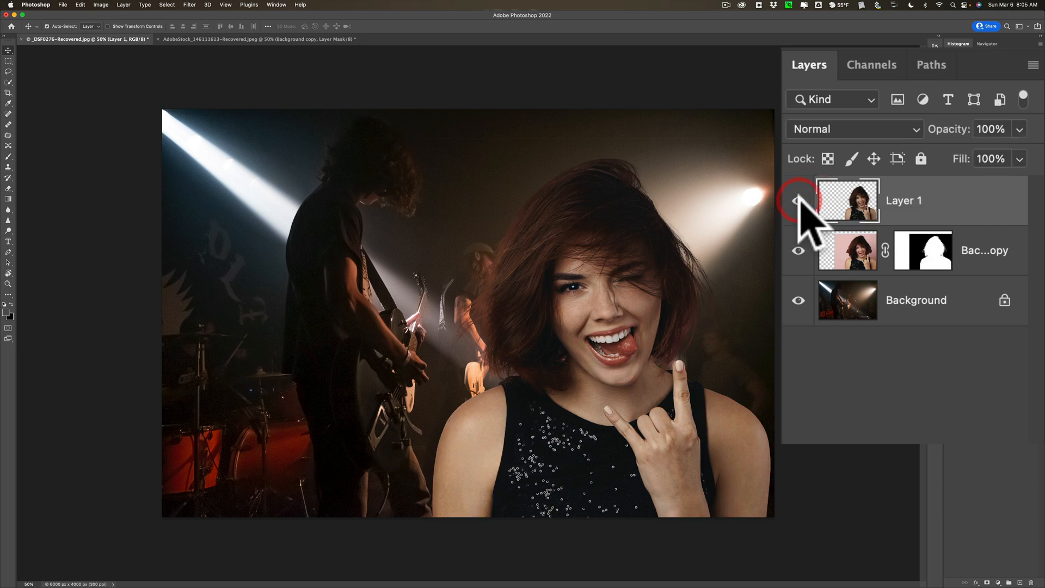
left_click(798, 200)
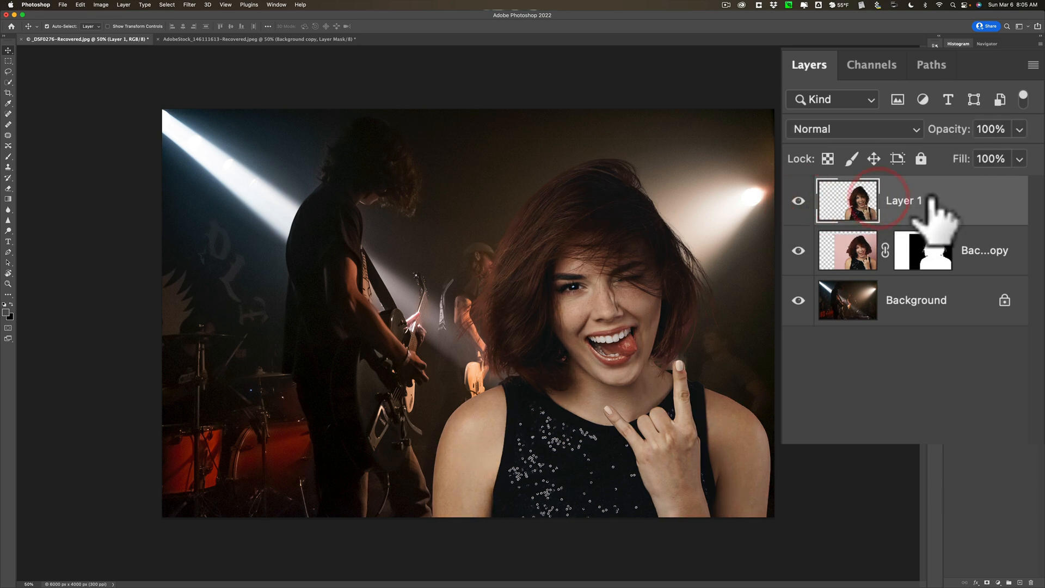
double_click(904, 201)
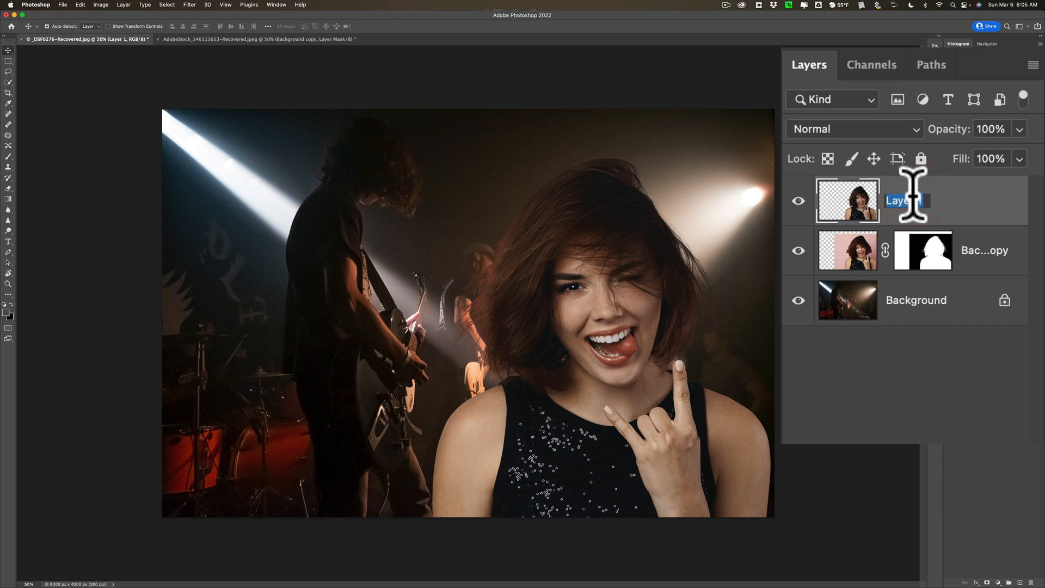
type("Harmonization")
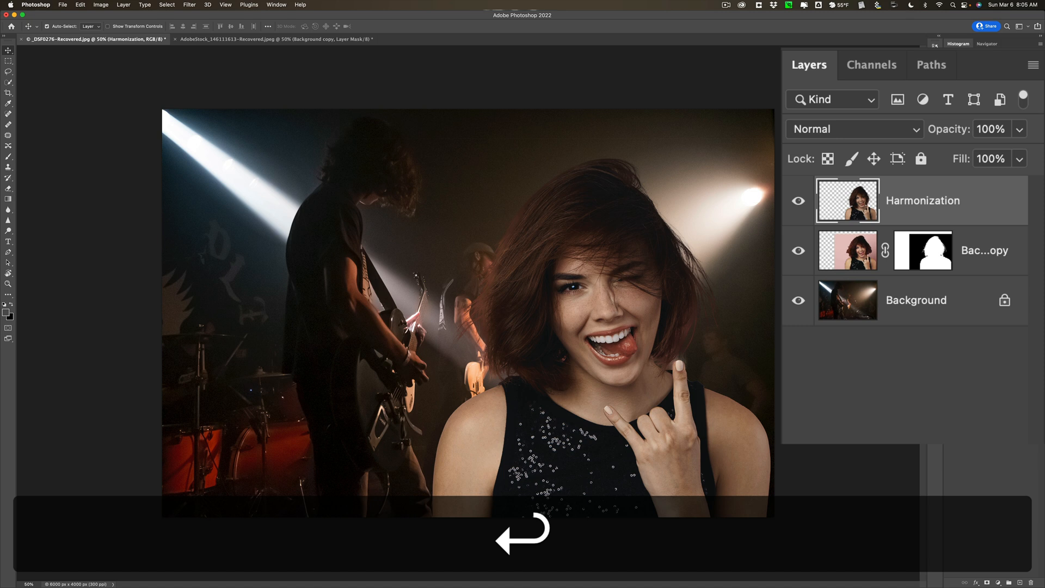
- Toggle the Harmonization layer's visibility to compare the woman before and after
left_click(798, 200)
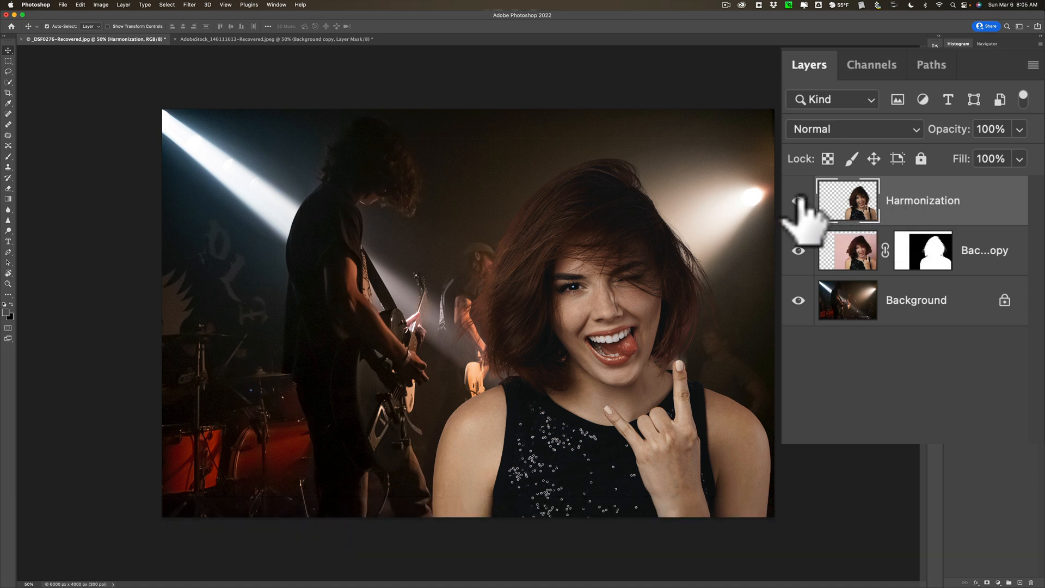
left_click(797, 199)
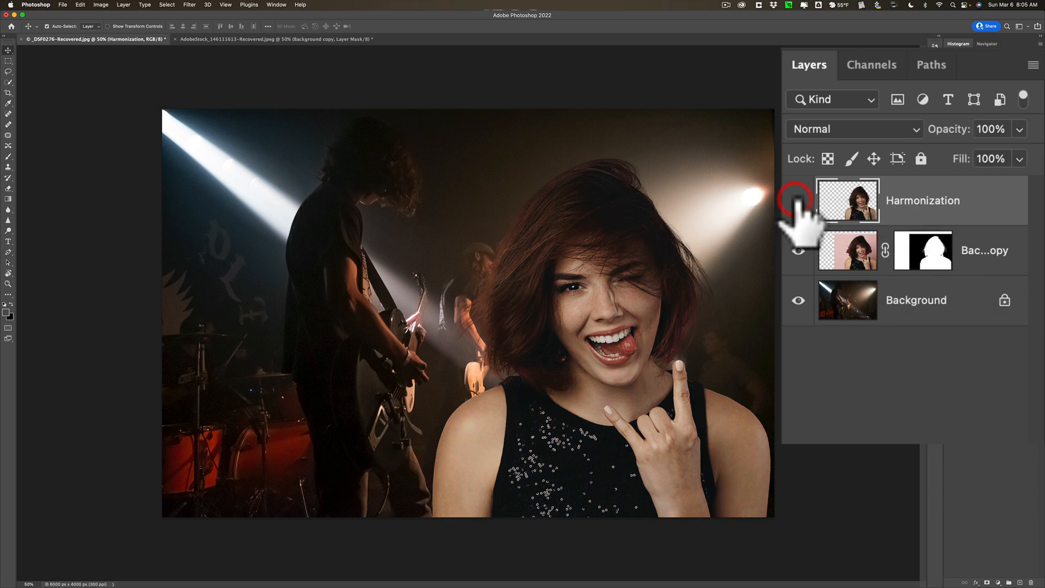
left_click(916, 300)
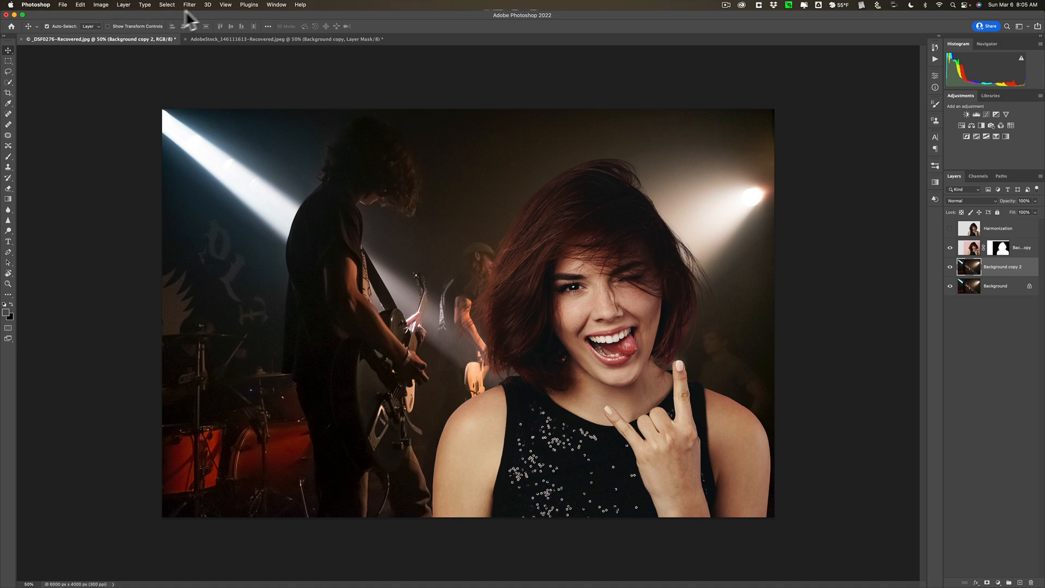
- Open the Filter menu to apply Average blur to Background copy 2
left_click(189, 5)
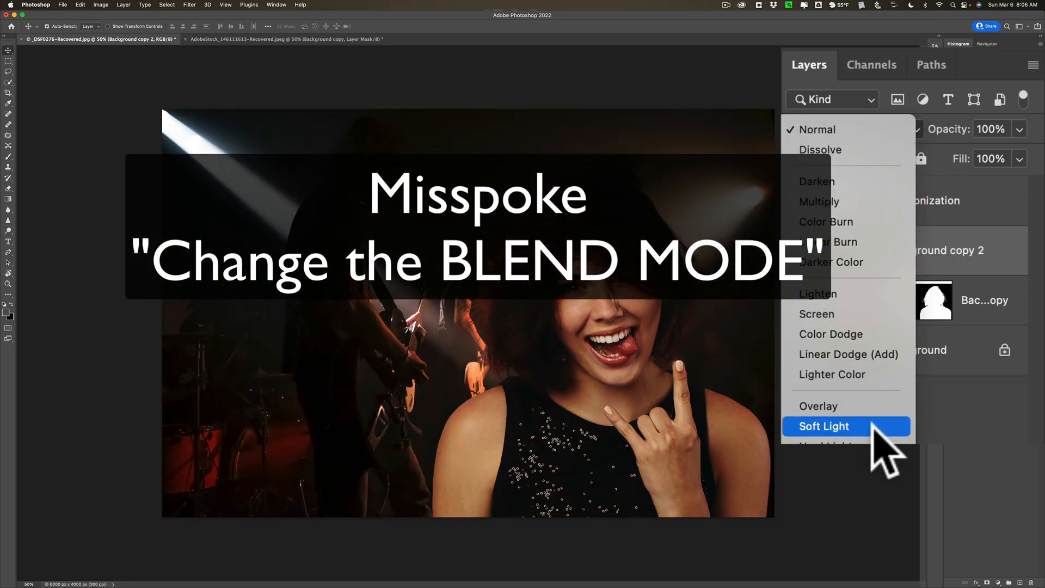
- Set Background copy 2 to Soft Light, clip it to the woman, and toggle it to compare
left_click(823, 426)
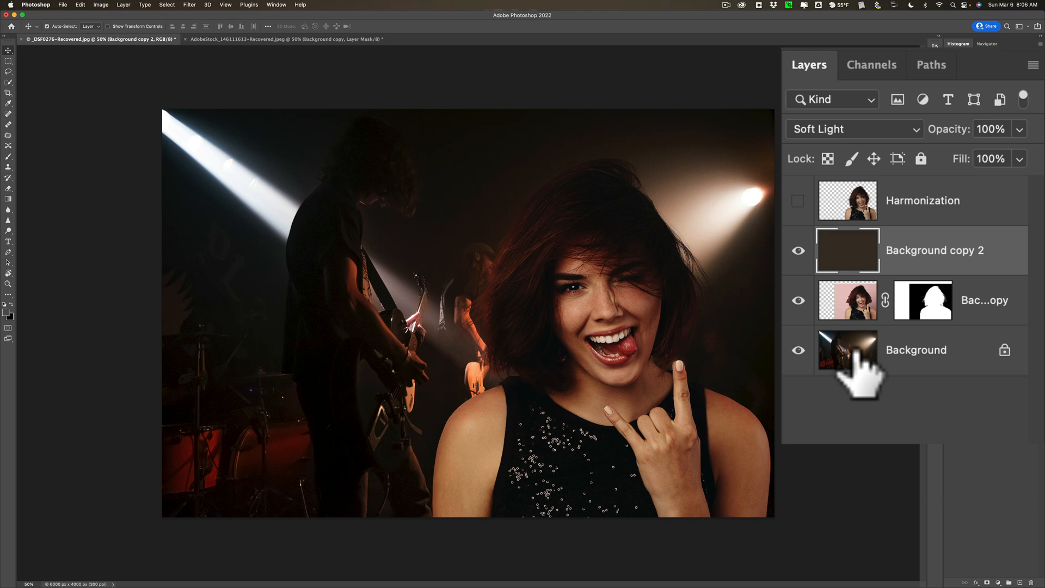
mouse_move(847, 351)
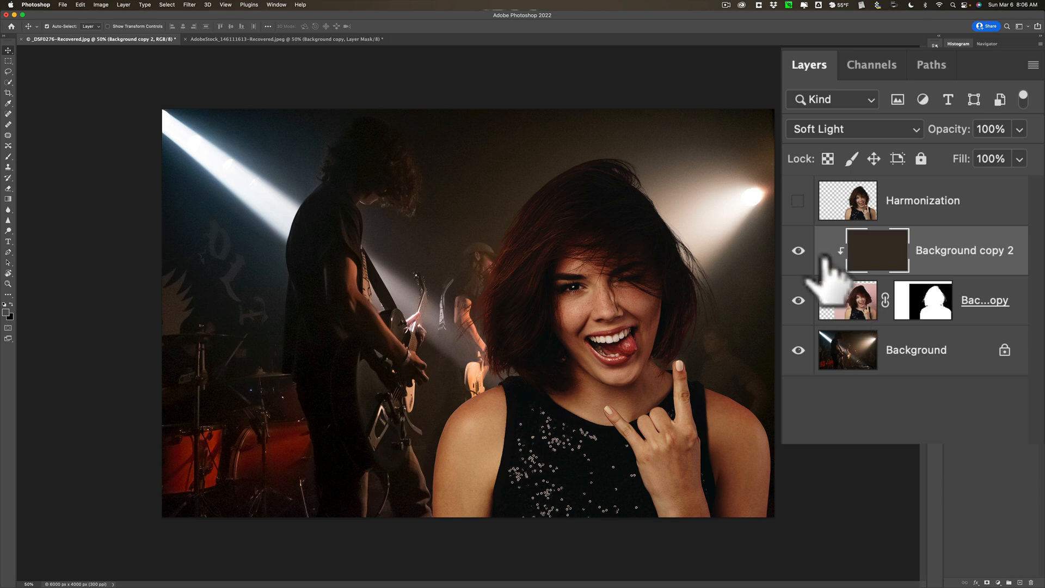
left_click(797, 250)
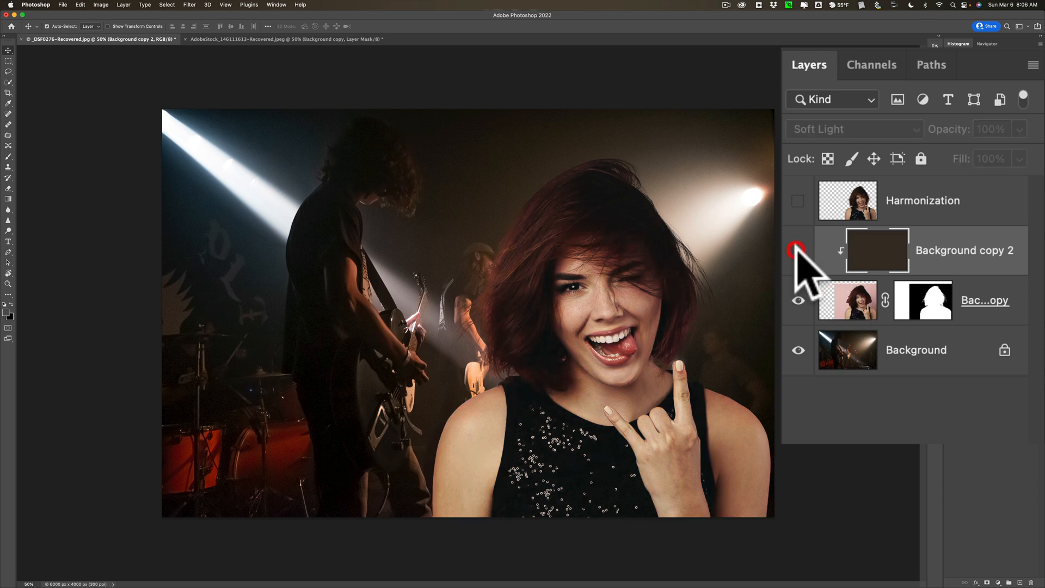
left_click(798, 251)
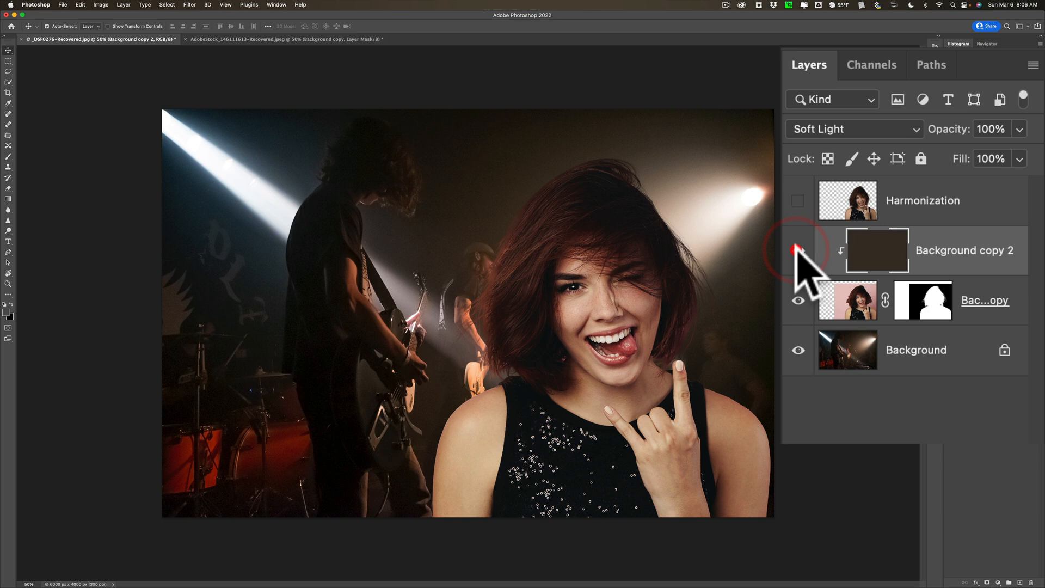
left_click(798, 250)
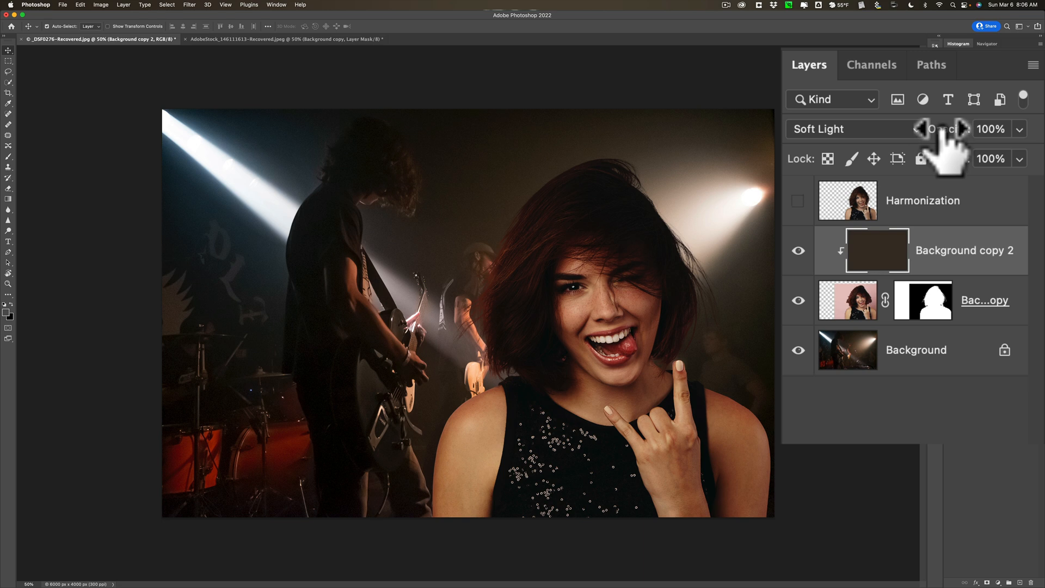
- Lower Background copy 2's opacity to 75%
left_click(991, 129)
type("75")
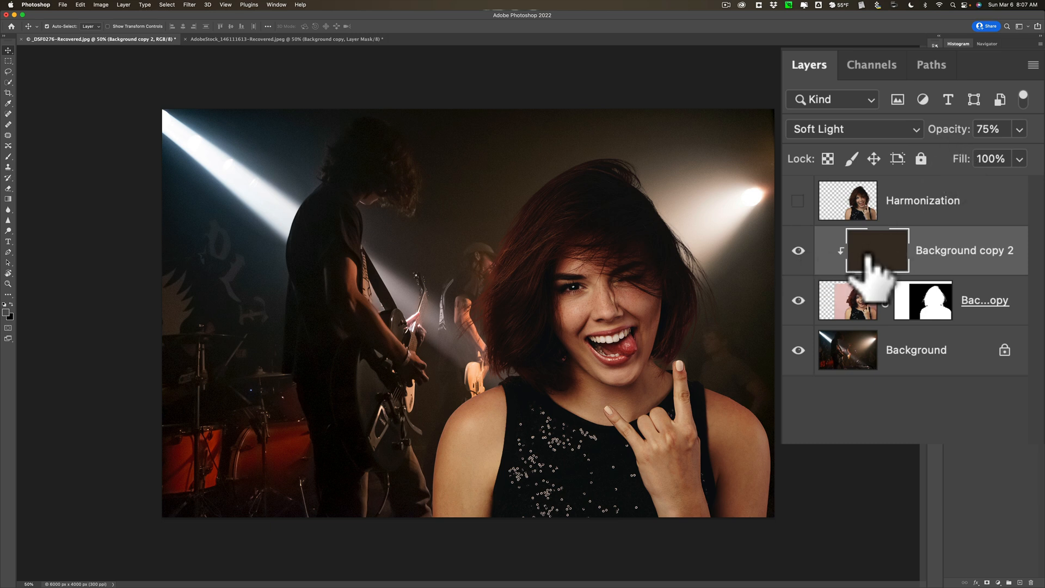
mouse_move(873, 294)
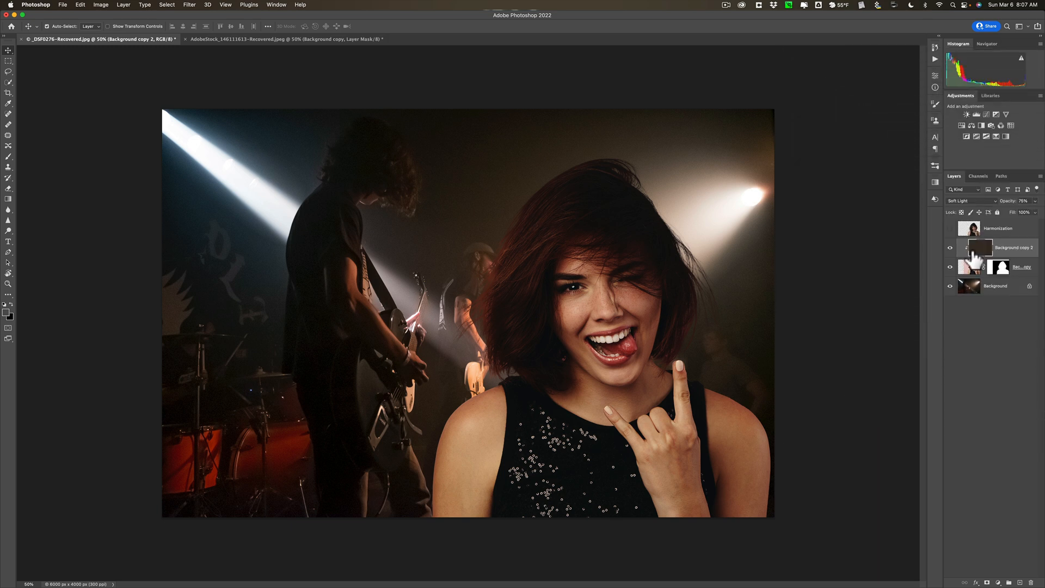
mouse_move(970, 260)
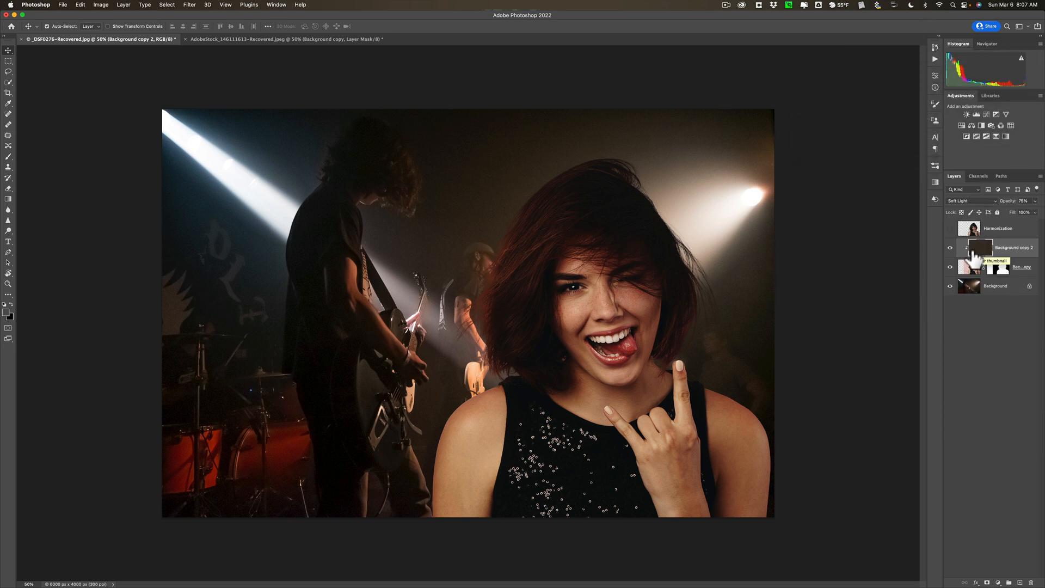
- Compare the tint and Harmonization layers, keep the tint in Soft Light at 48% opacity
left_click(950, 267)
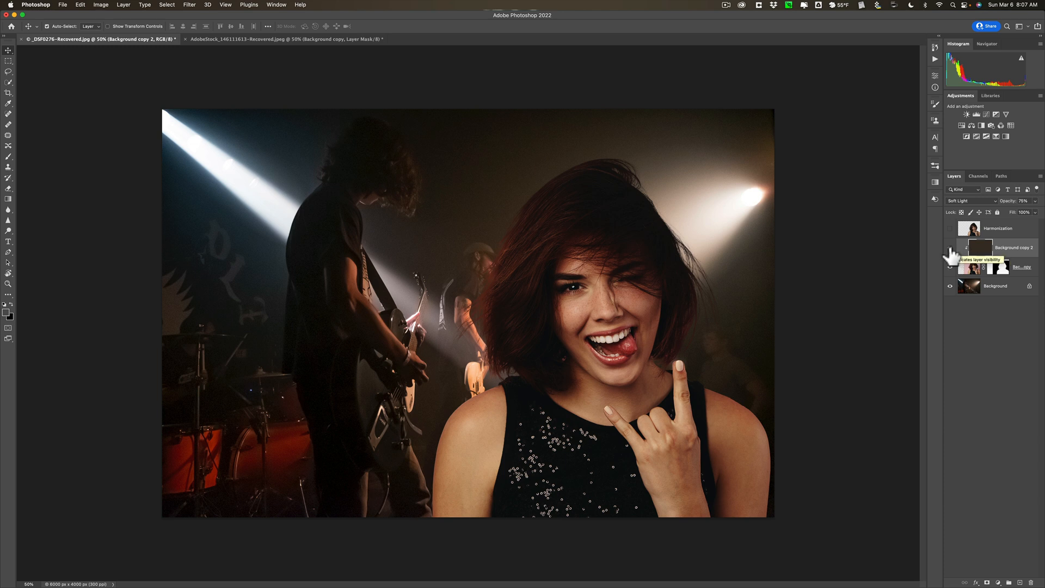
left_click(950, 228)
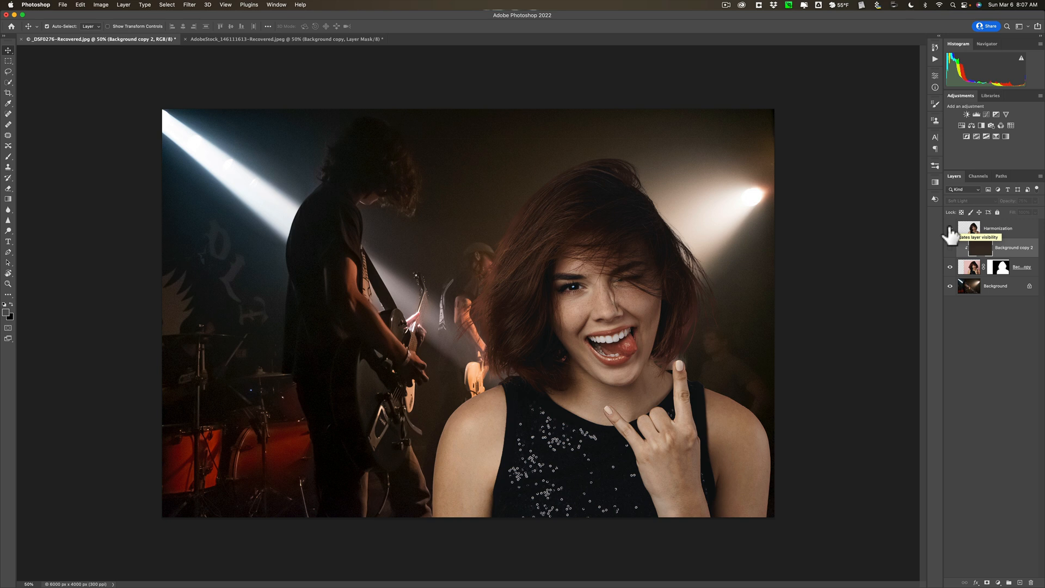
left_click(950, 240)
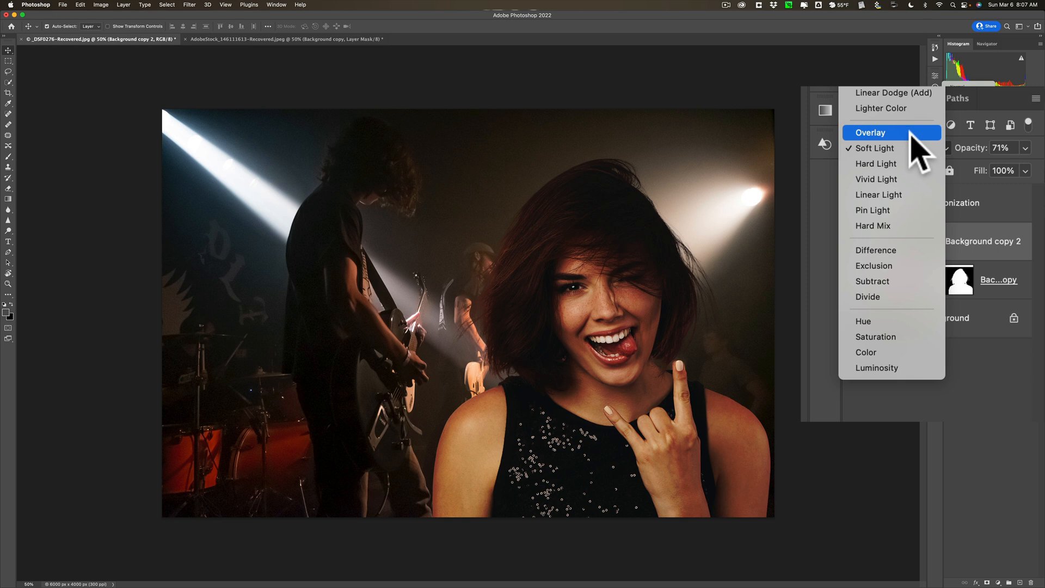
mouse_move(876, 163)
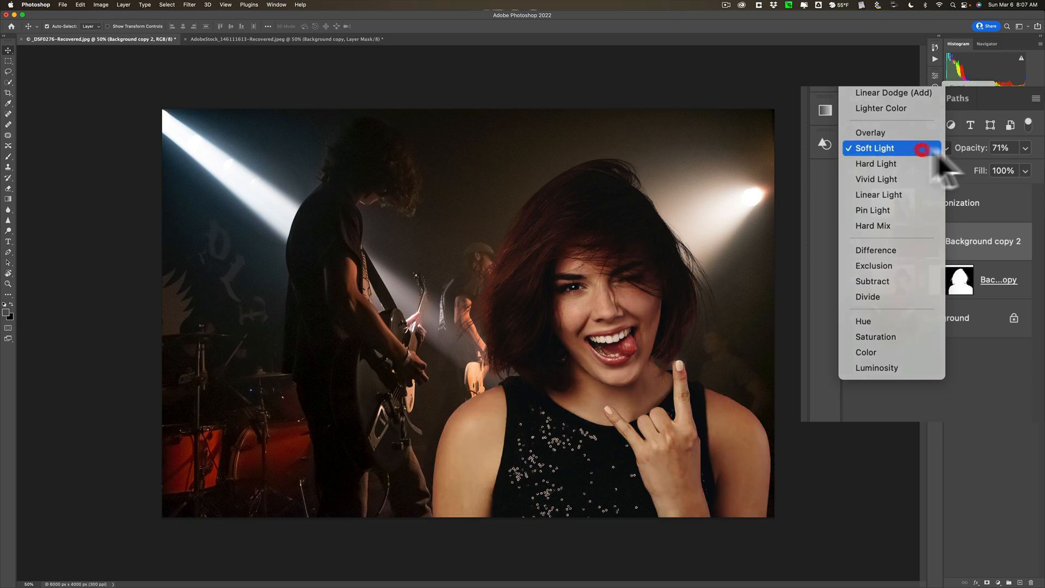
left_click(874, 148)
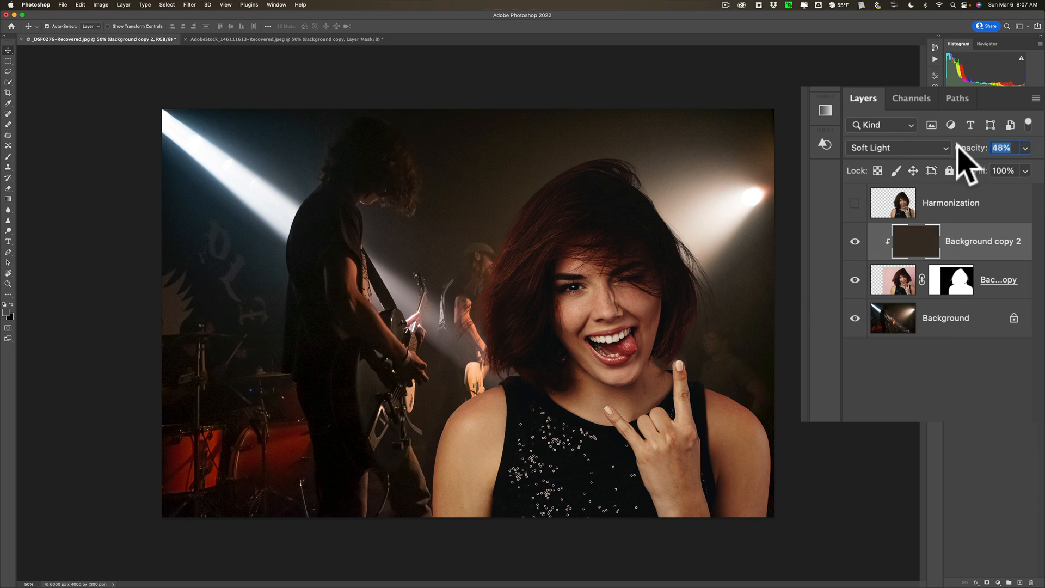